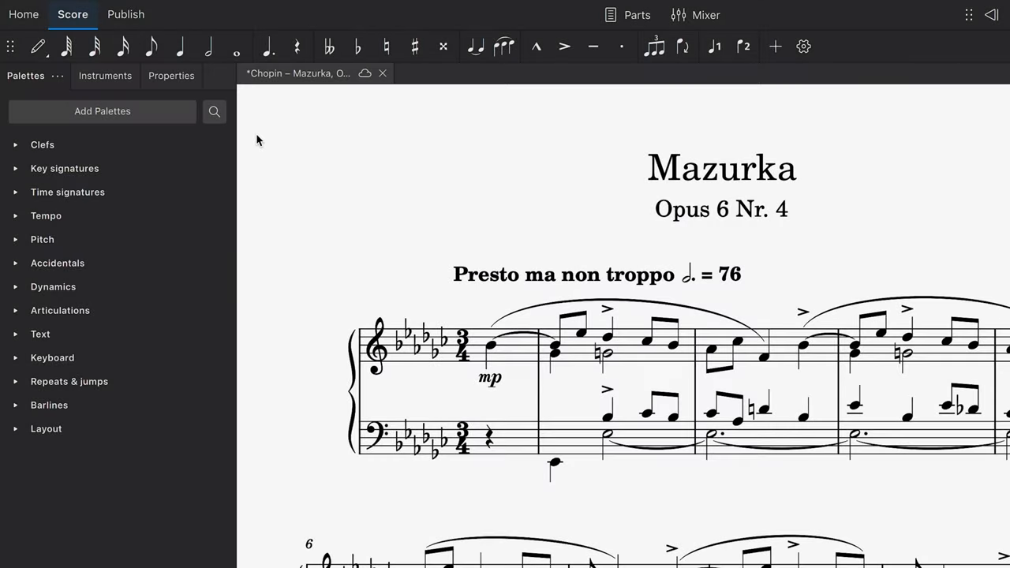
Open the File menu of the Chopin Mazurka score to see Save to cloud and Publish.
click(309, 83)
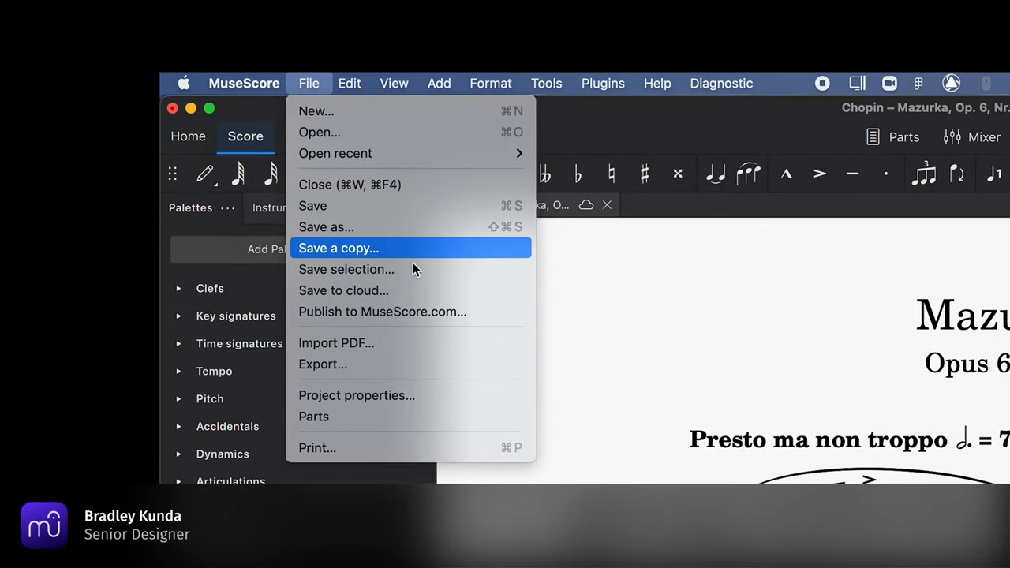
mouse_move(410, 288)
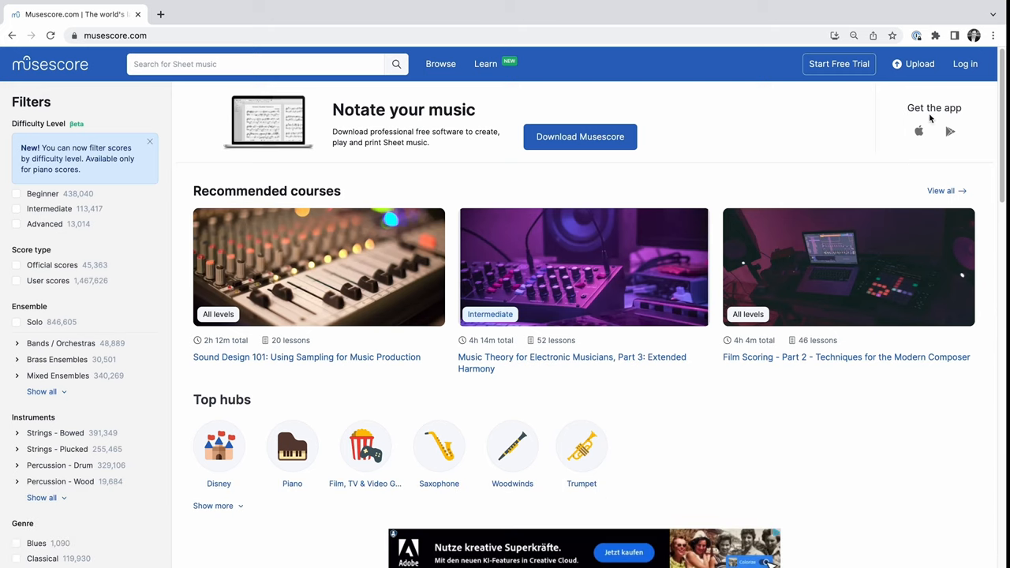
Scroll through musescore.com's recommended courses and popular score listings.
click(965, 64)
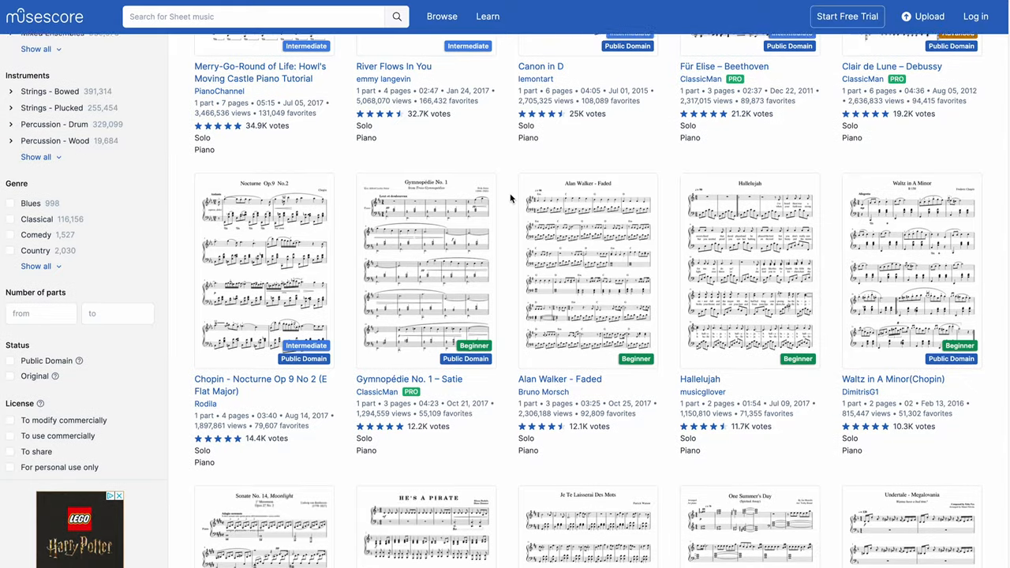
scroll(down, 3)
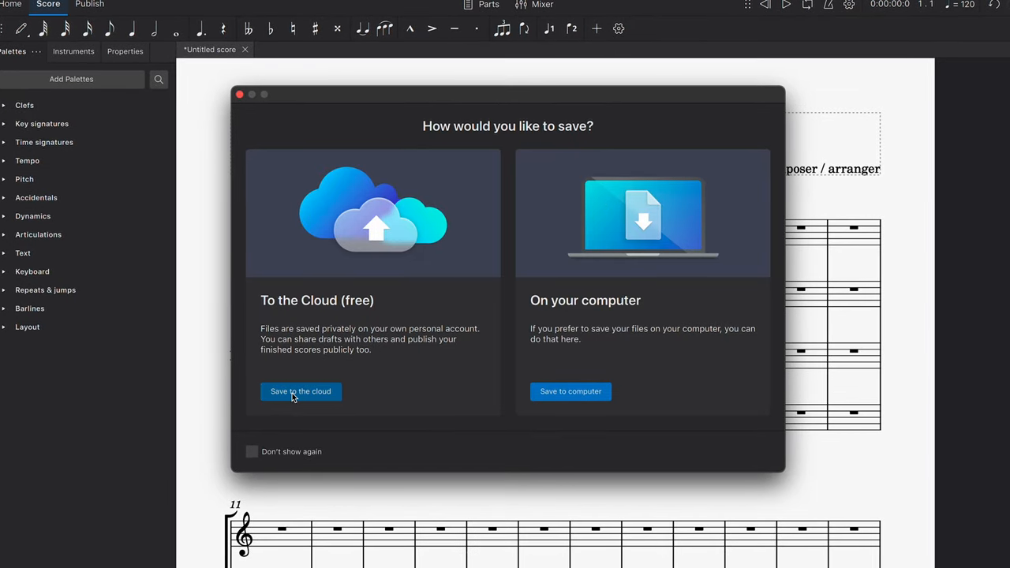
Save the score to the cloud as 'My first wind quintet' with Private visibility.
click(301, 391)
text(My first wind quintet)
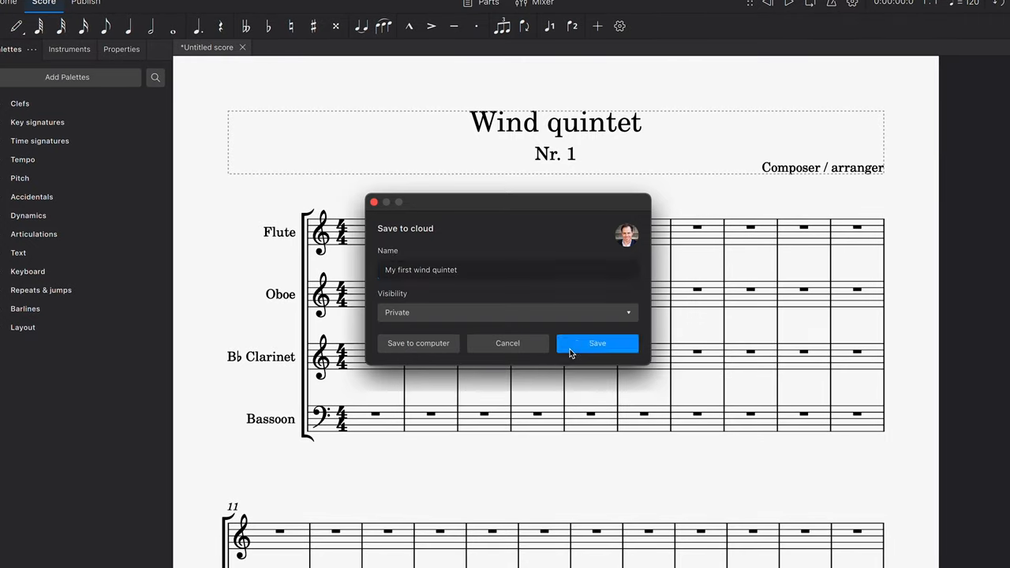
click(597, 343)
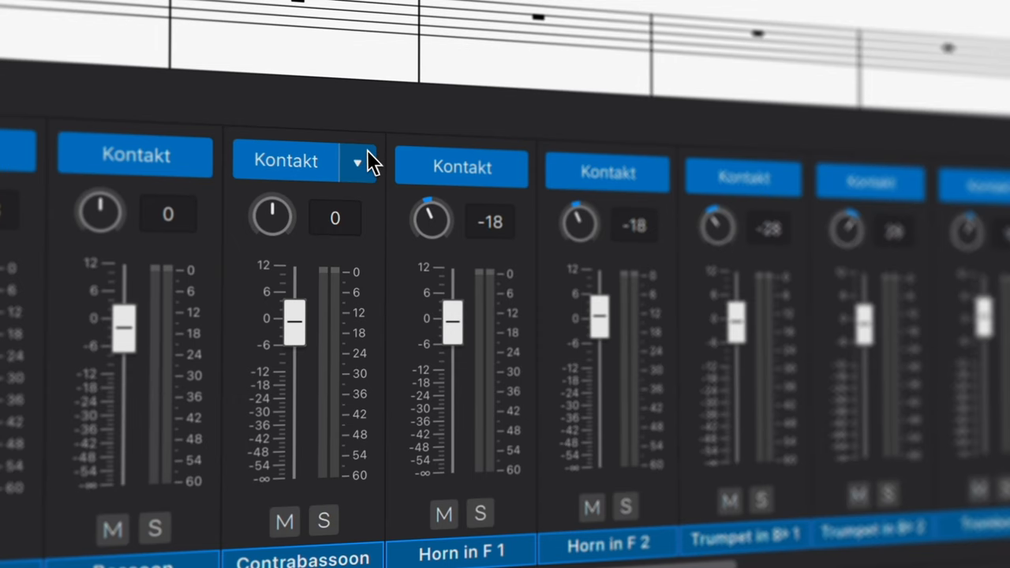
Open the Contrabassoon channel's Kontakt sound source list to browse VST3 and Soundfont options.
click(356, 163)
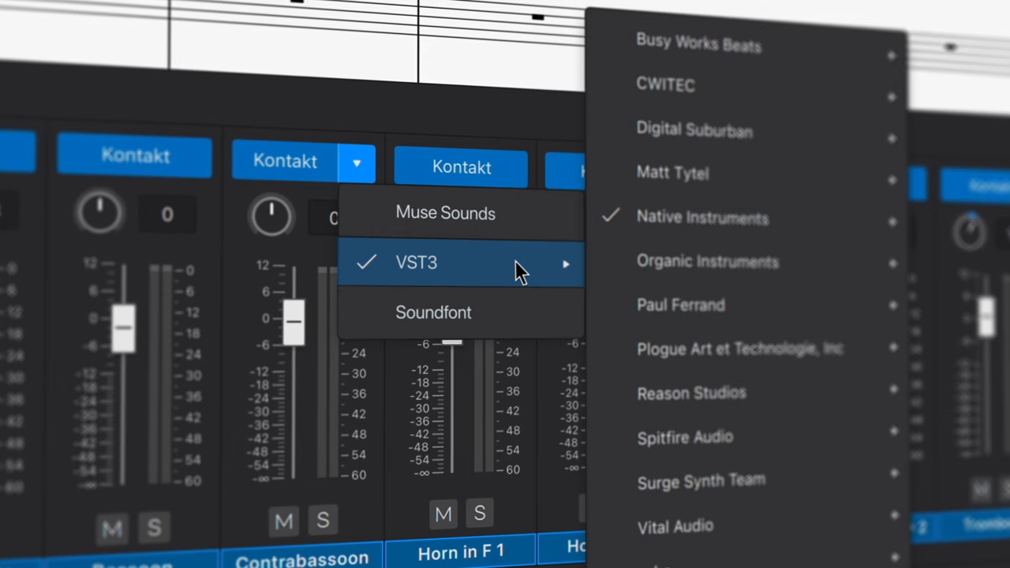
mouse_move(433, 311)
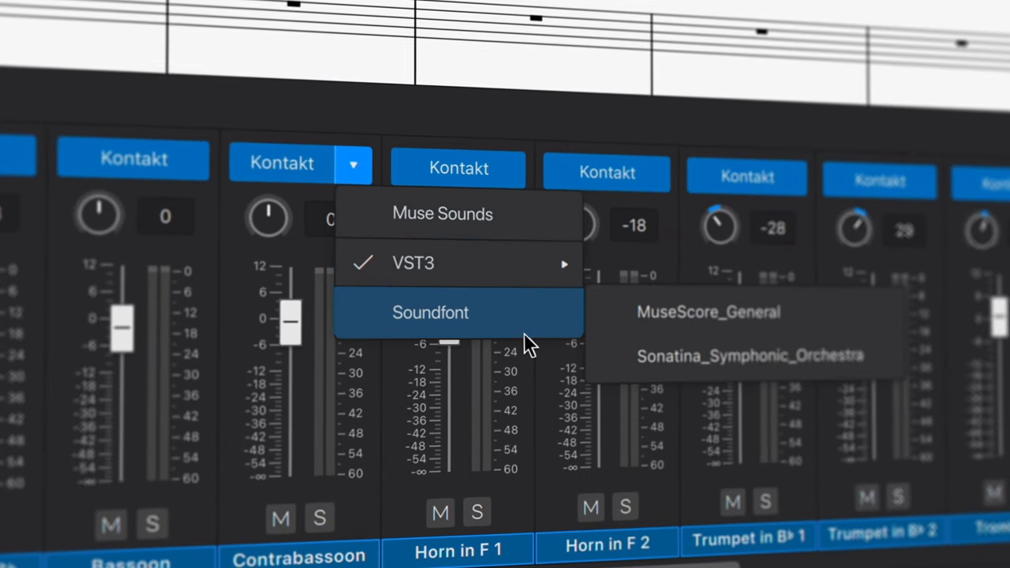
mouse_move(516, 228)
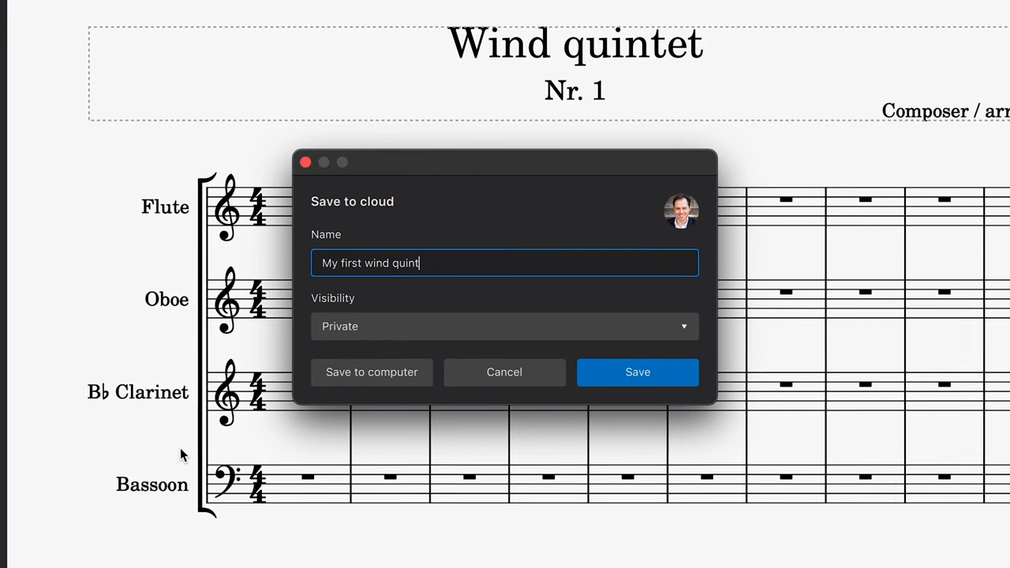
Save 'My first wind quintet' privately with MP3 generation Never, and dismiss the success message.
click(637, 371)
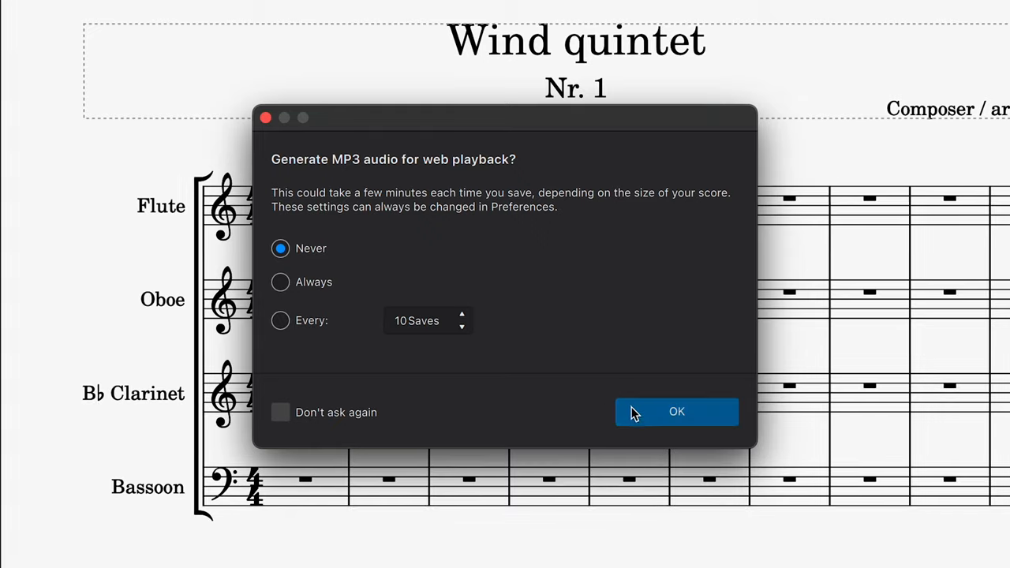
click(676, 411)
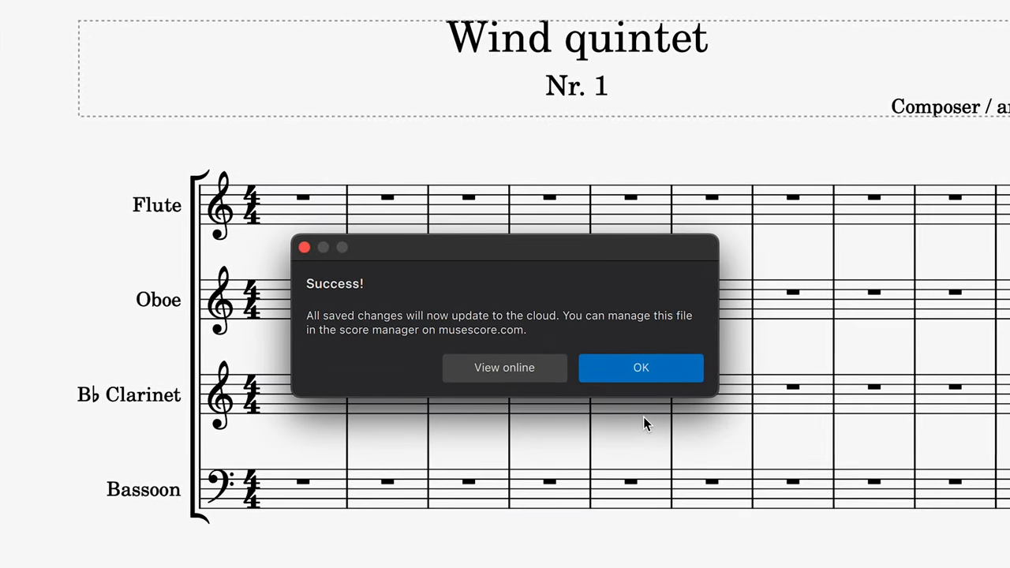
click(641, 367)
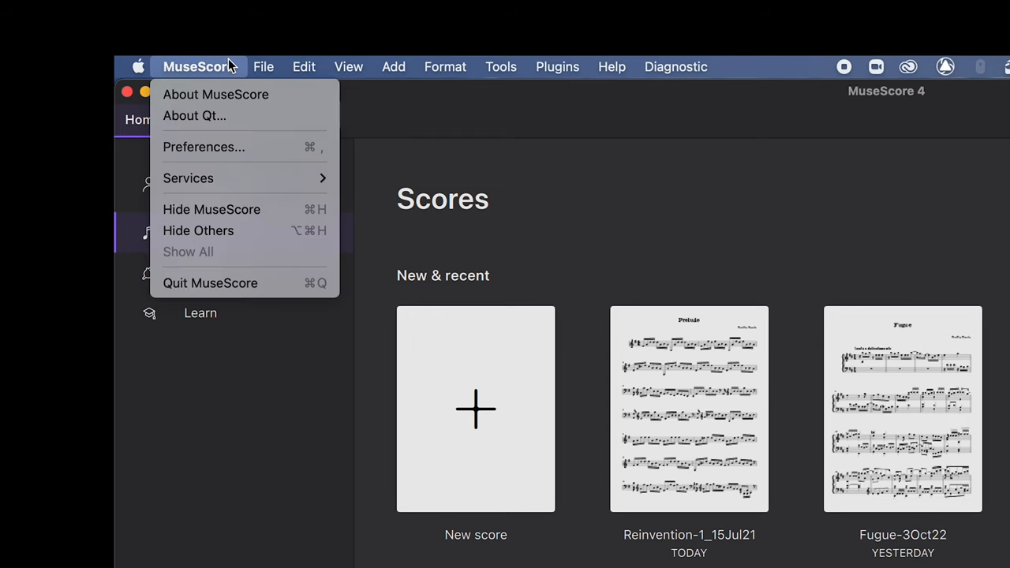
Set the Cloud preference 'Generate MP3 audio' to Always.
click(204, 146)
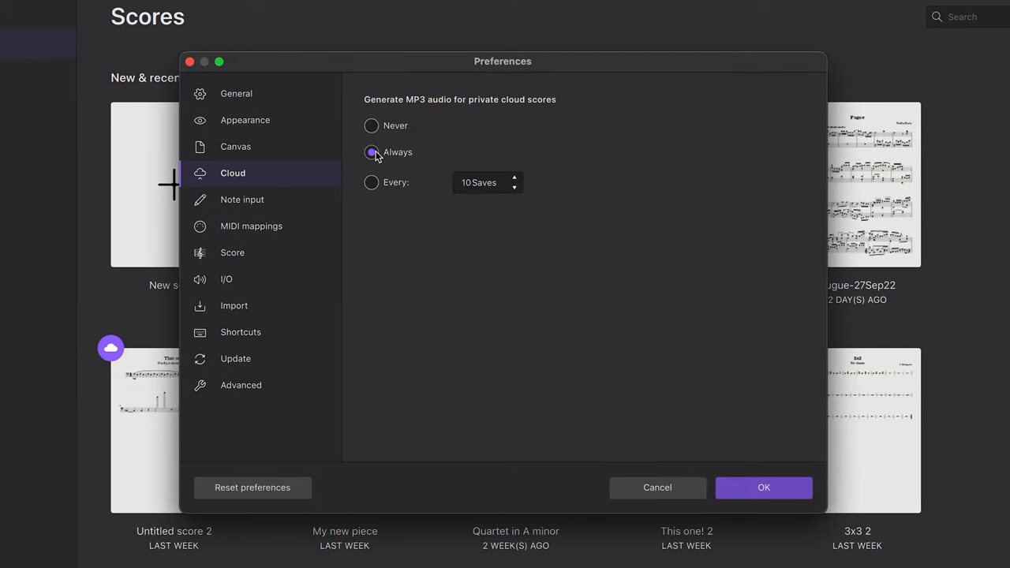
click(763, 487)
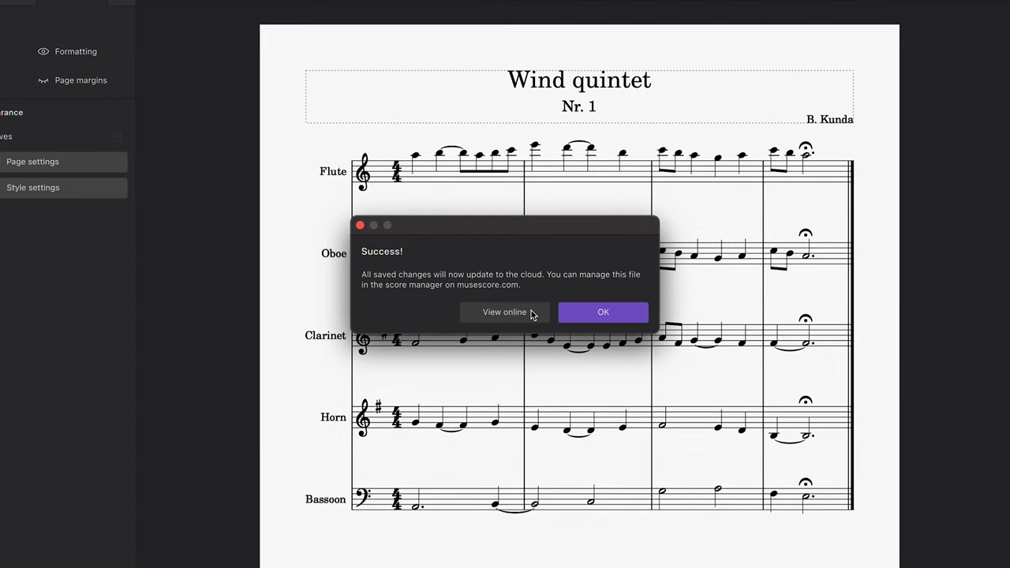
View the wind quintet online, play it, scroll to the details, and show download formats.
click(505, 312)
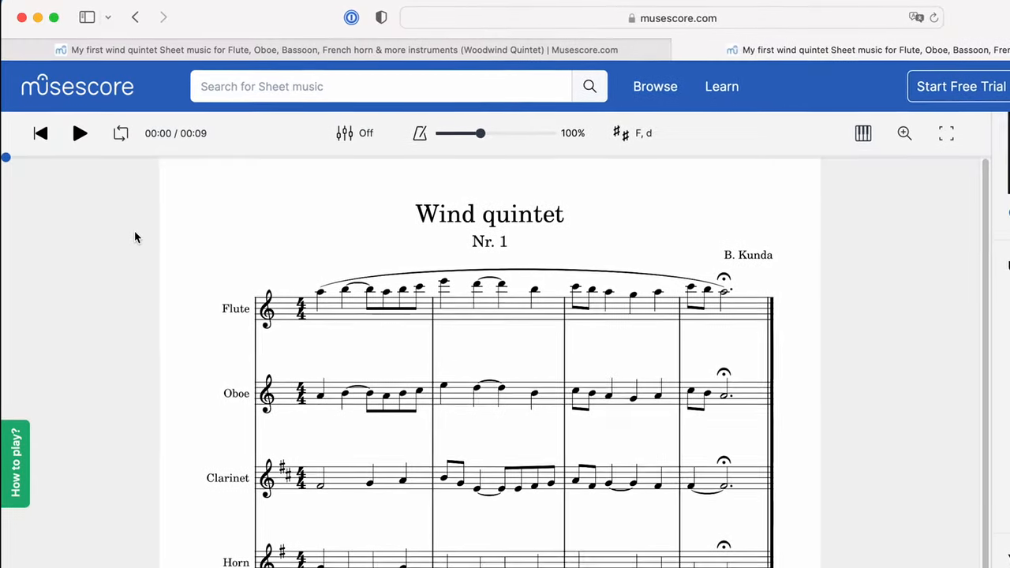
click(80, 133)
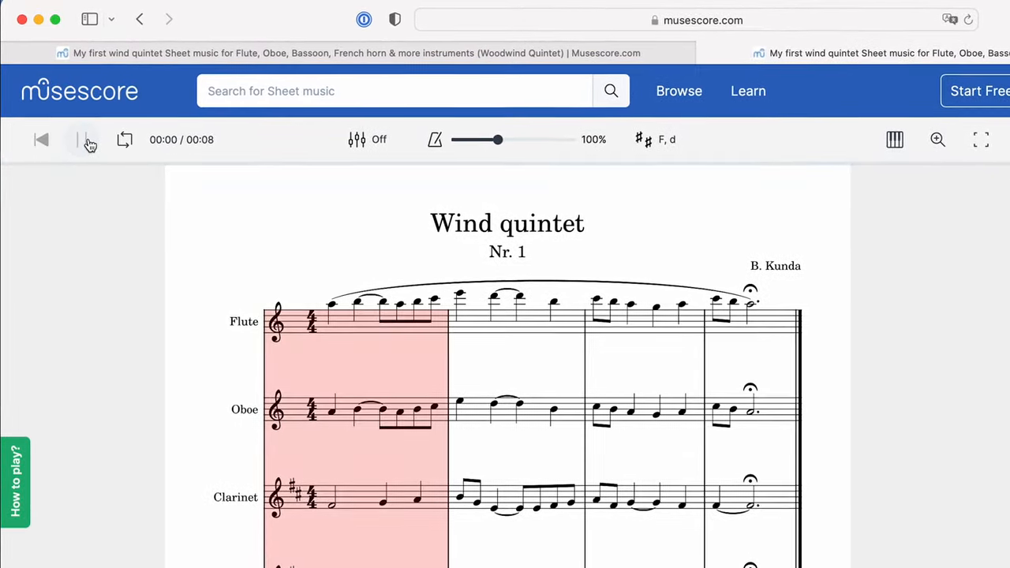
scroll(down, 3)
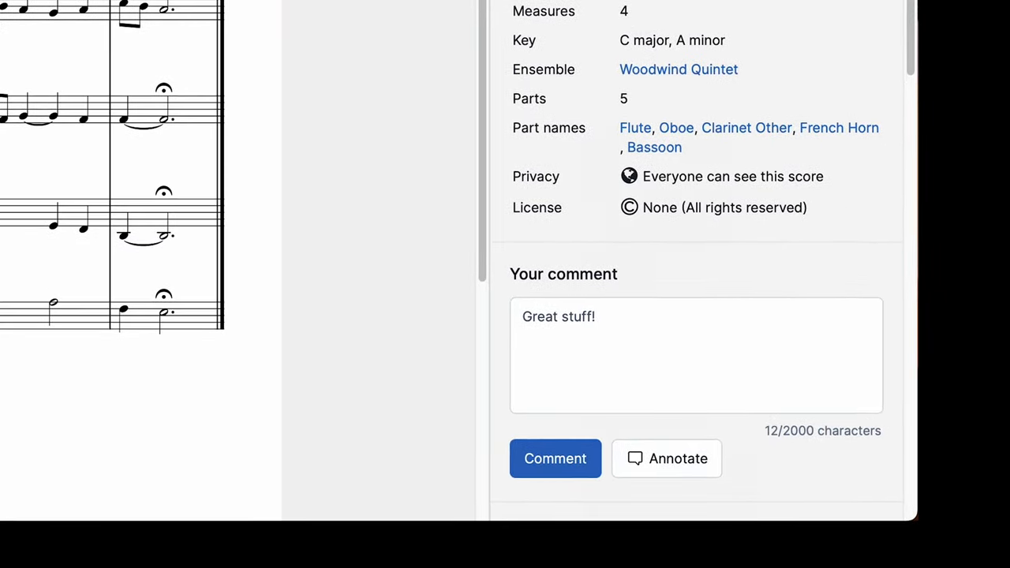
click(798, 142)
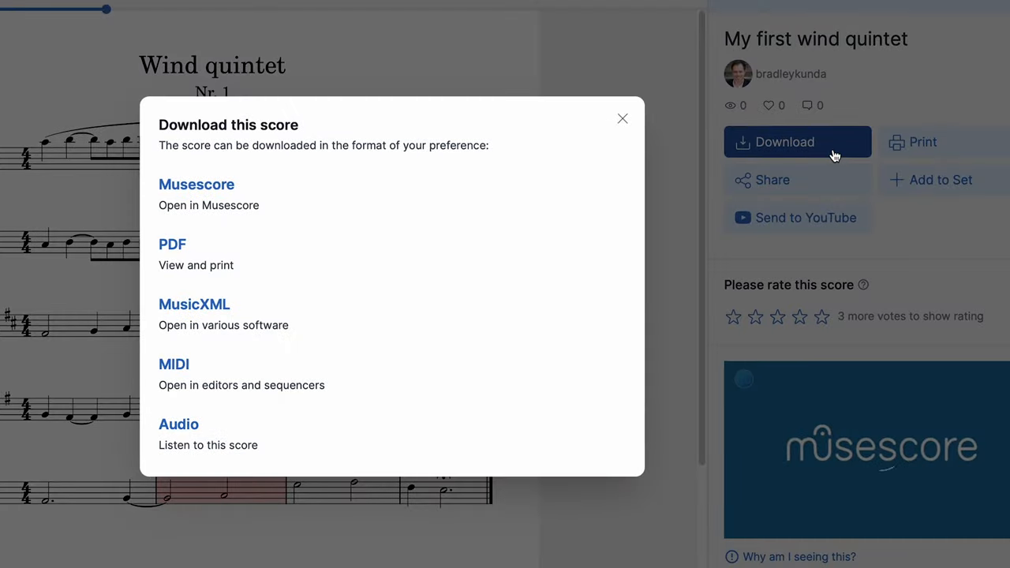
Publish the wind quintet score to MuseScore.com from the Publish tab.
click(196, 184)
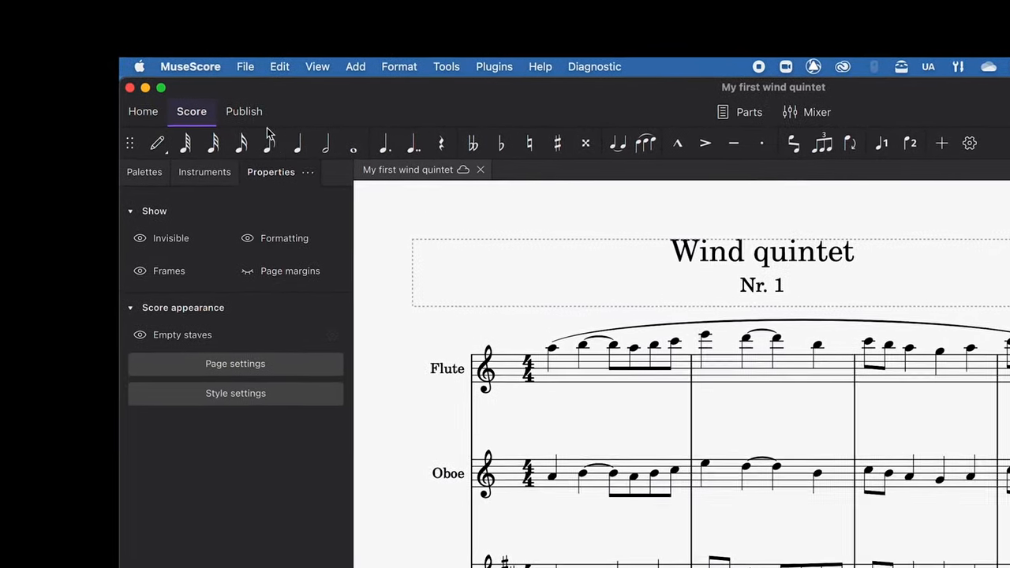
click(244, 111)
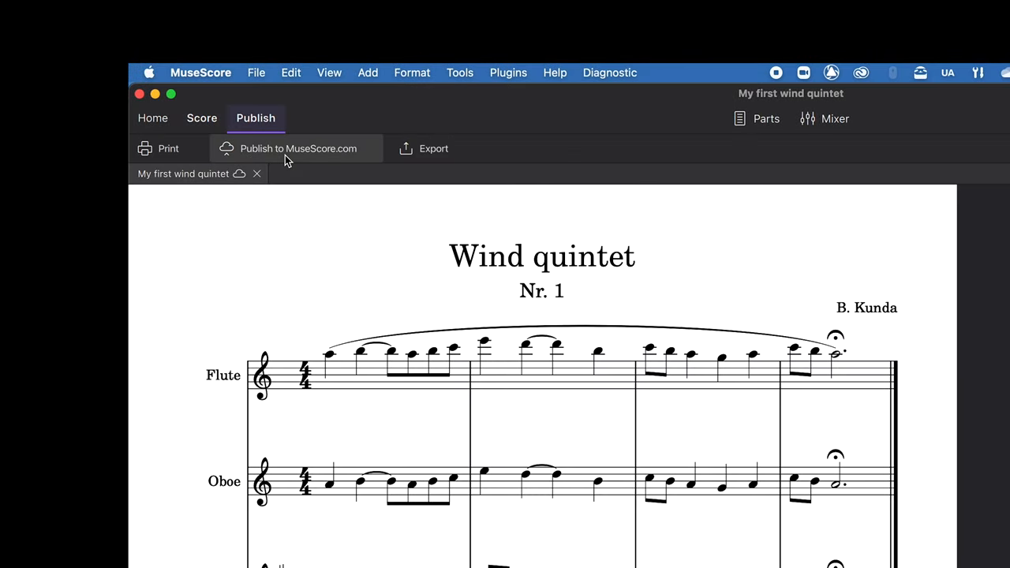
click(201, 117)
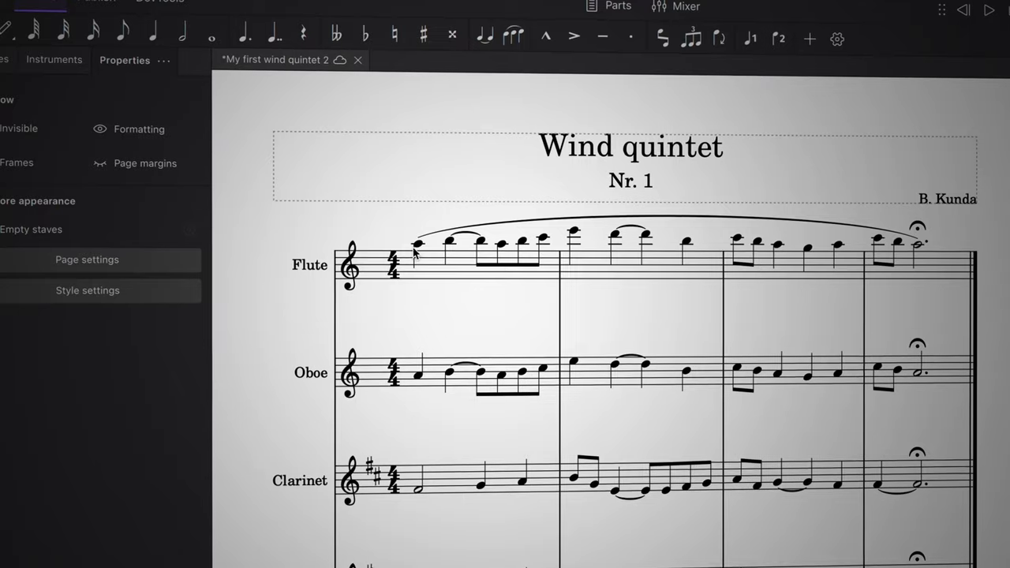
click(416, 243)
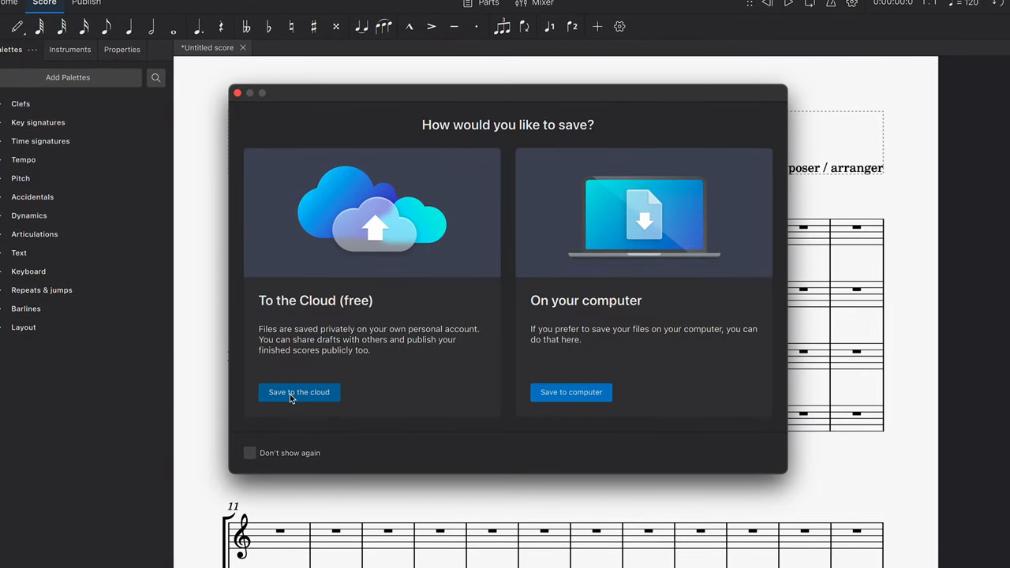
Choose cloud saving, then show the New_All_Forever_01 score's mixer channels.
click(299, 393)
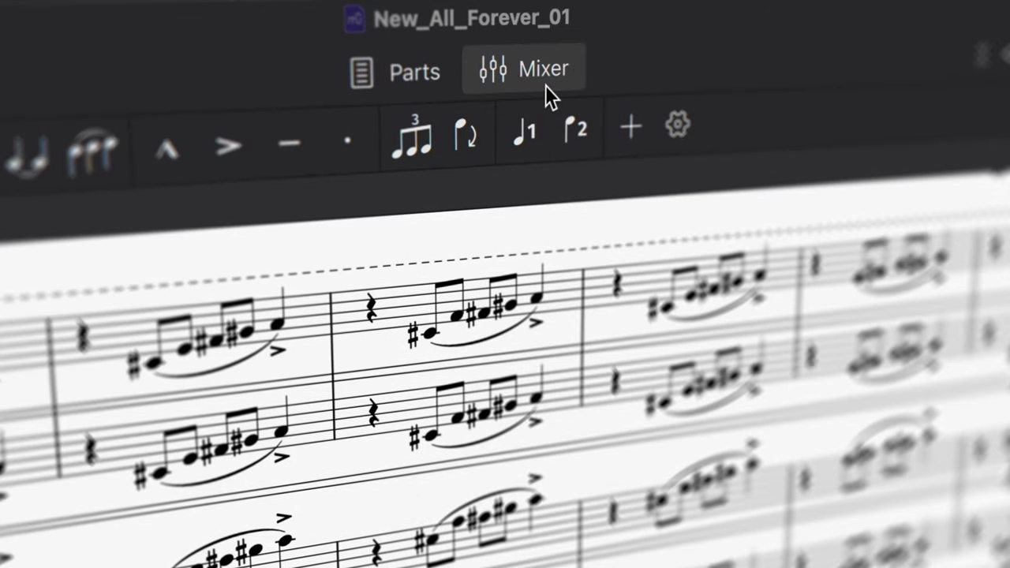
click(523, 68)
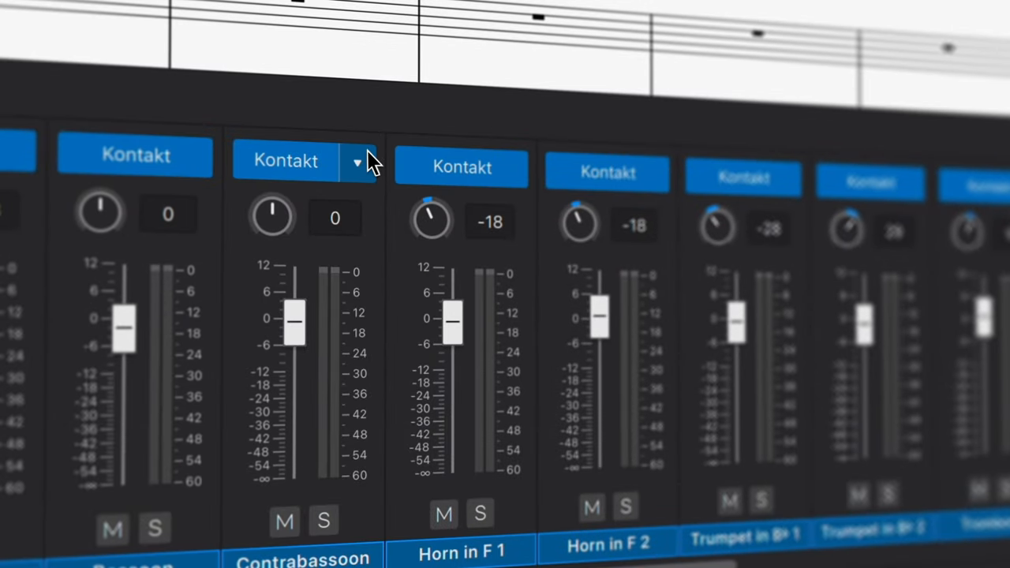